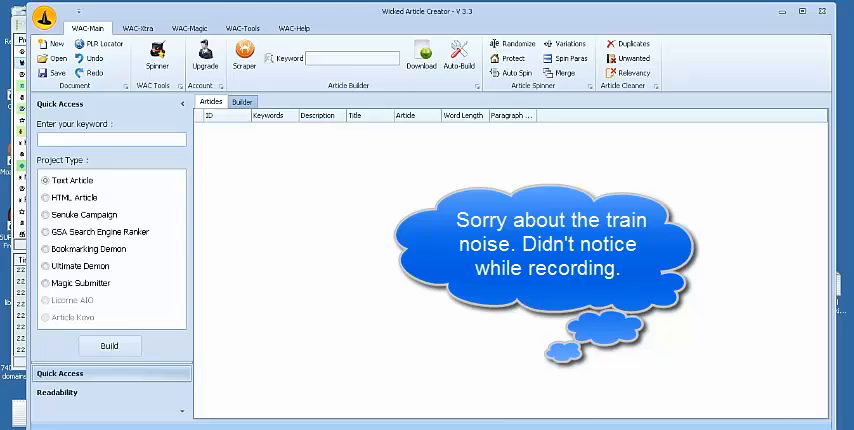
mouse_move(140, 167)
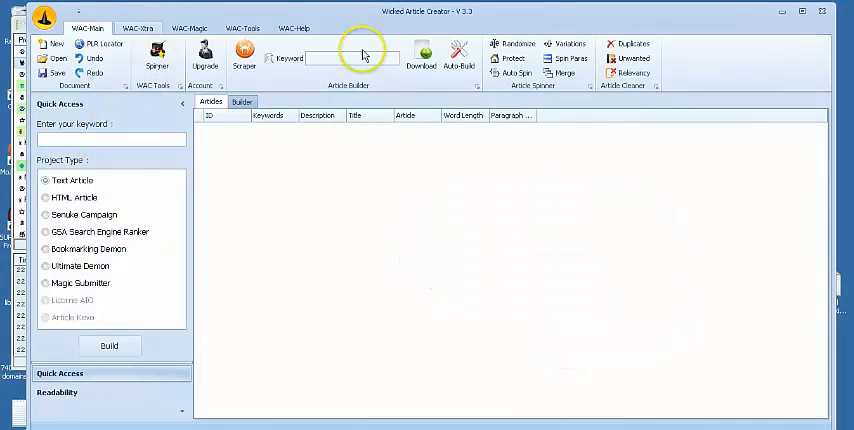
mouse_move(118, 173)
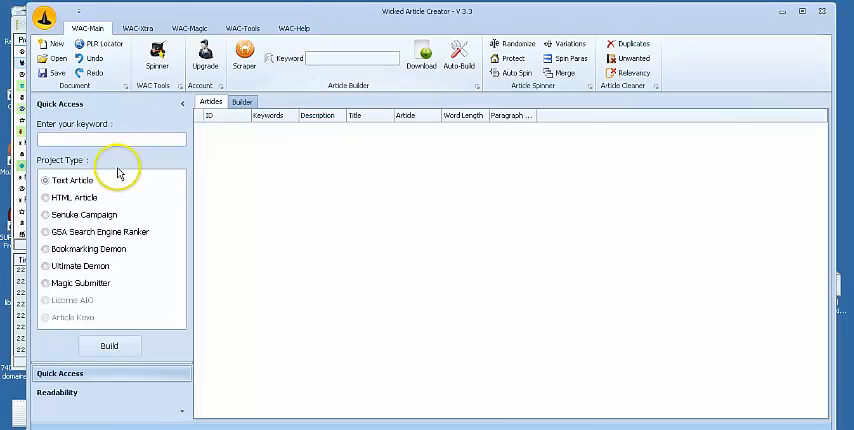
Step: Activate the Quick Access keyword box with GSA Search Engine Ranker as the project type
left_click(111, 139)
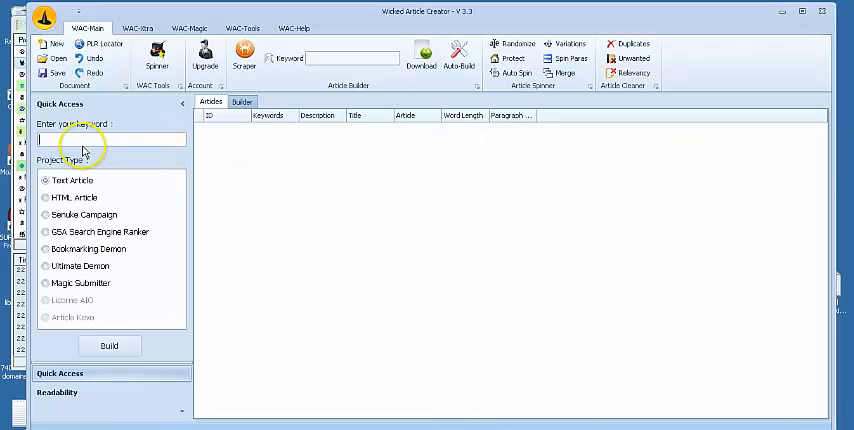
mouse_move(86, 147)
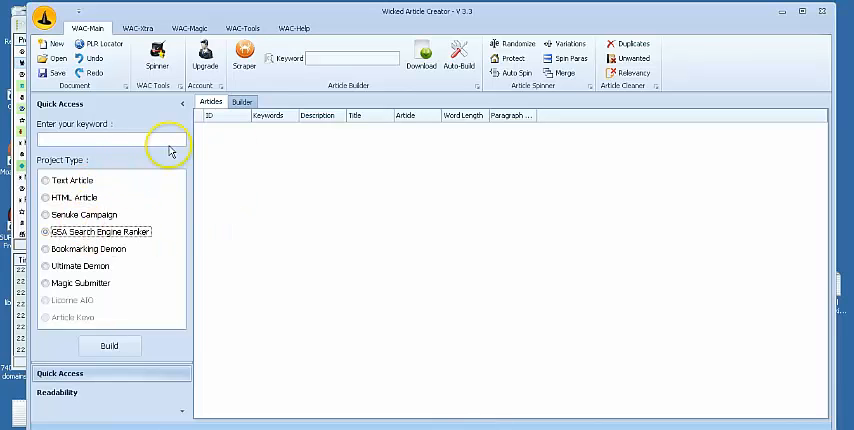
Step: Enter the project keyword 'how to lose weight' (typed as 'how to lose wright')
left_click(110, 140)
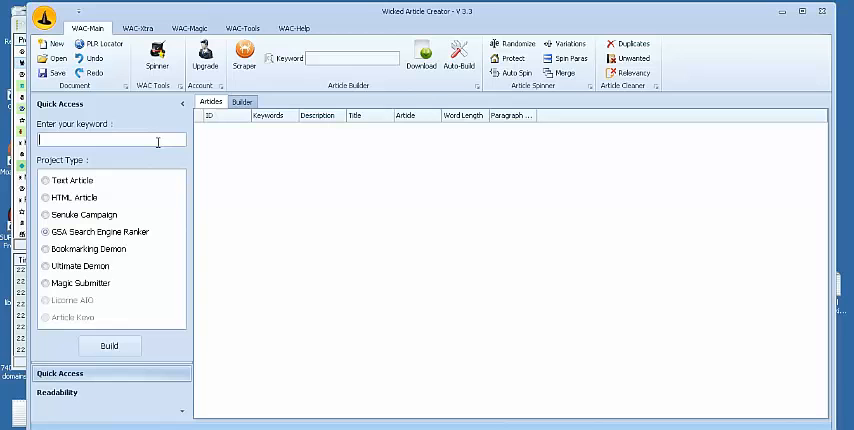
mouse_move(158, 142)
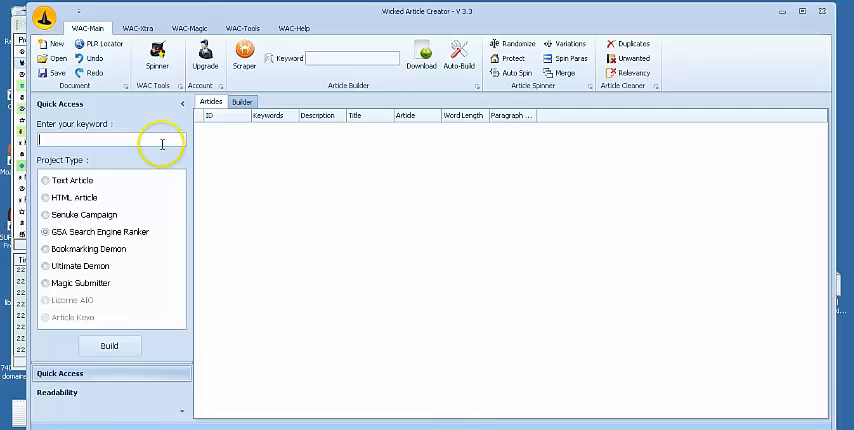
type("how to lose")
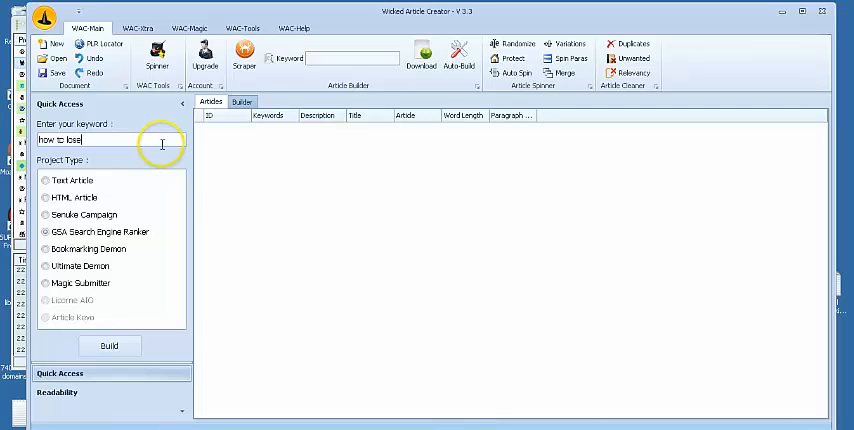
type("wright")
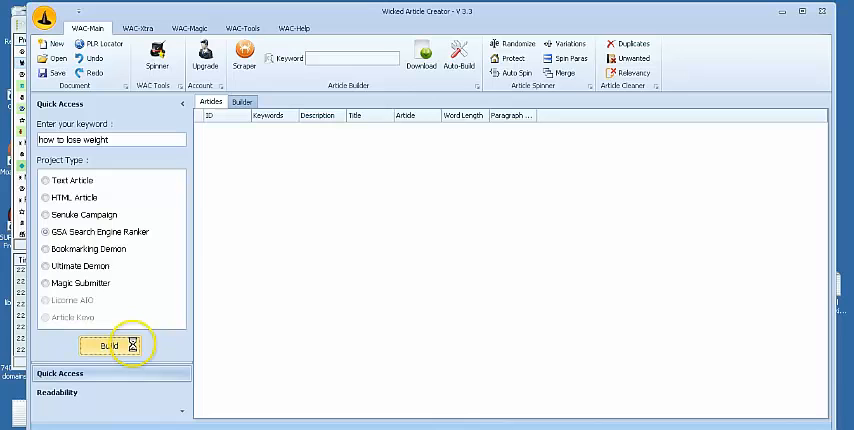
Step: Build the GSA Search Engine Ranker project content for the 'how to lose weight' keyword
left_click(108, 345)
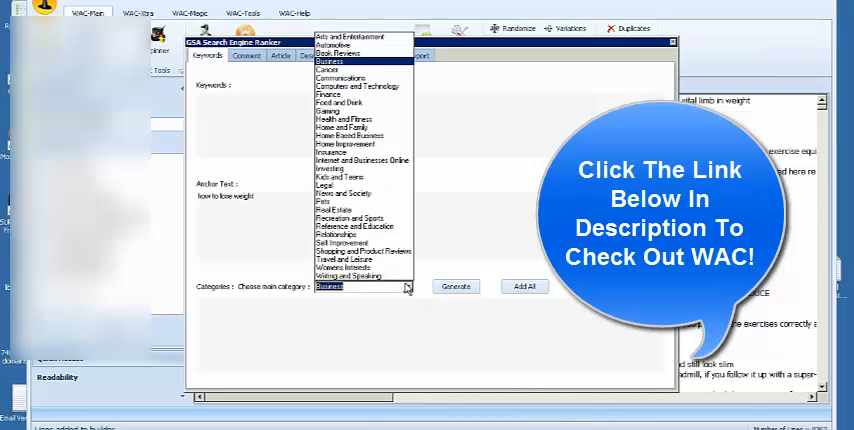
Step: Keep Business as main category, then review the Comment, Description and Foreign Language content
left_click(360, 77)
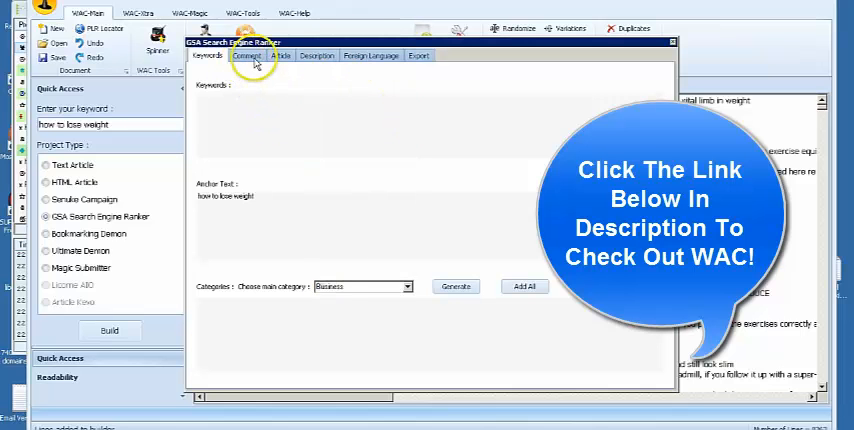
left_click(249, 56)
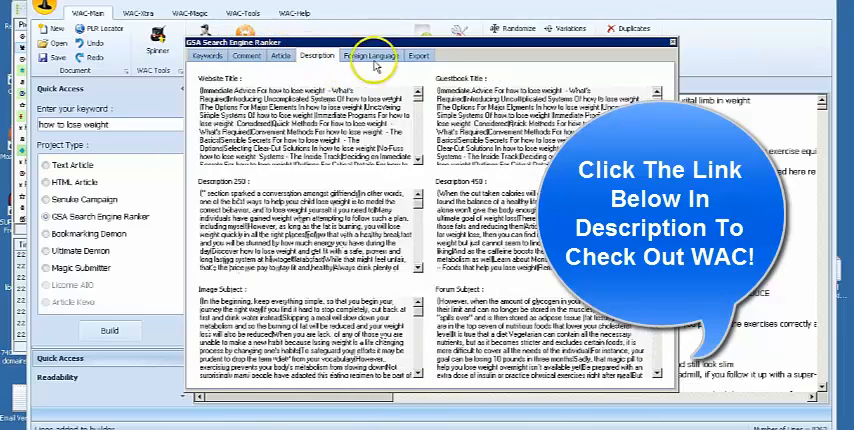
left_click(379, 56)
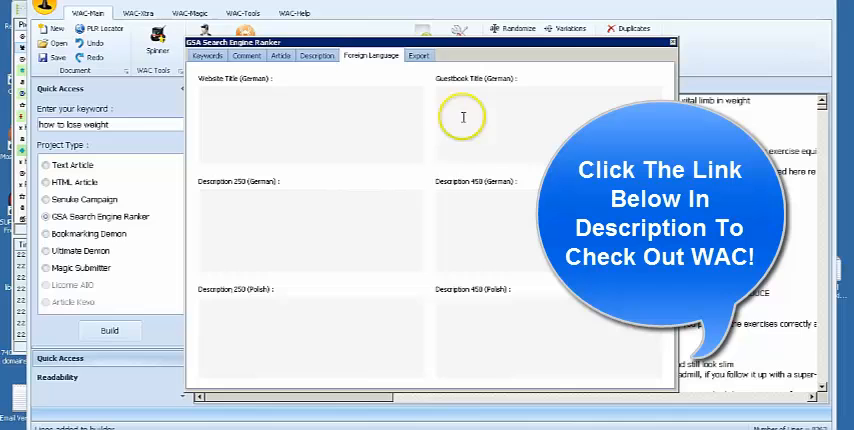
left_click(418, 56)
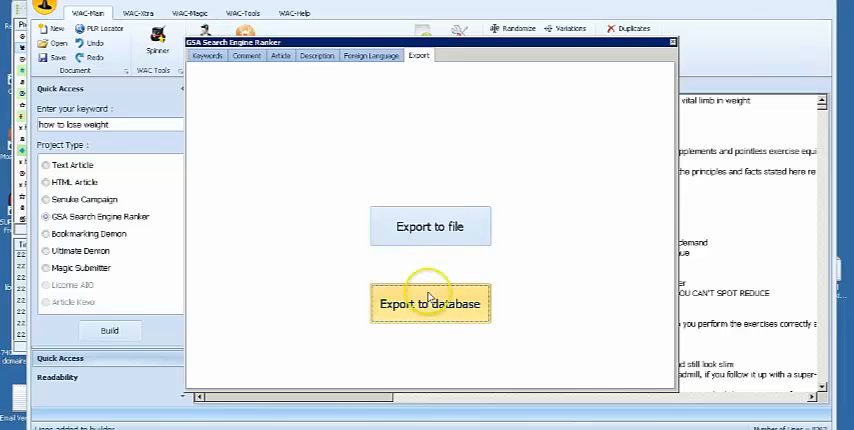
mouse_move(467, 252)
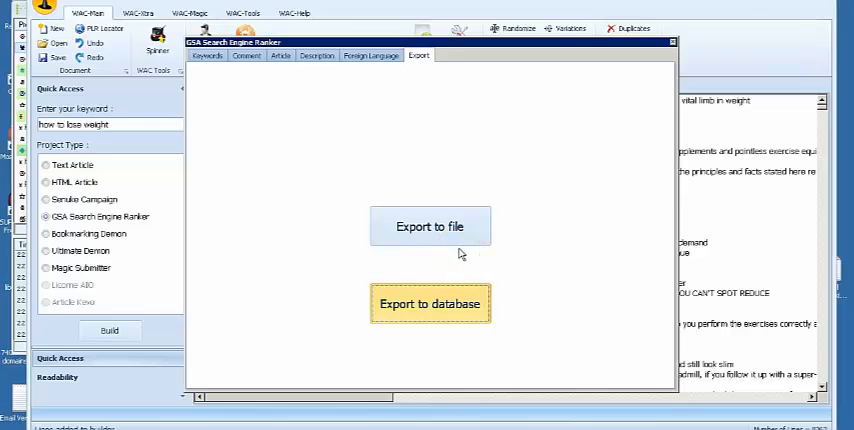
Step: Export the project data to the database and dismiss the GSA ID copied notice
left_click(430, 226)
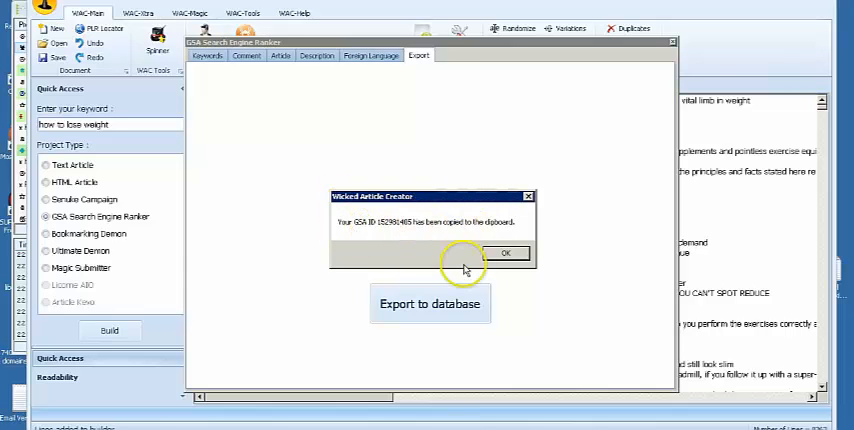
left_click(506, 252)
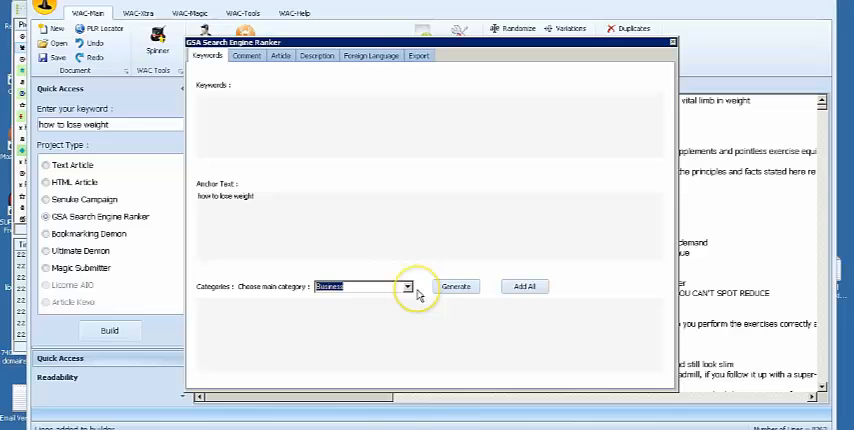
Step: Choose Health and Fitness as main category, generate its subcategories, and show export options
left_click(406, 287)
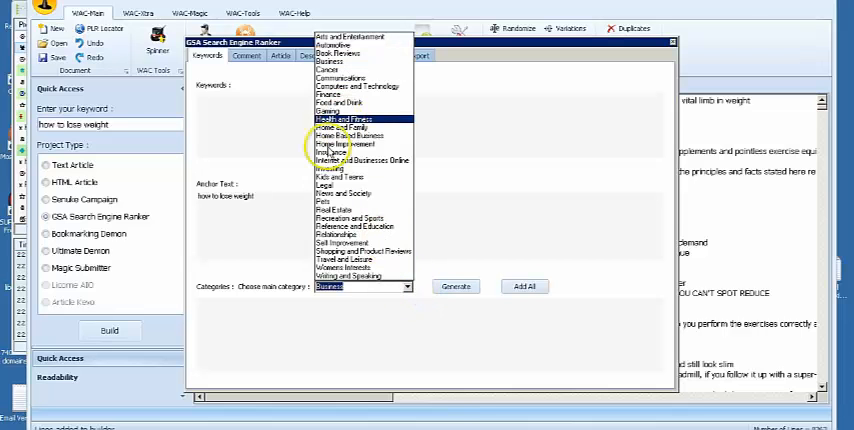
left_click(344, 119)
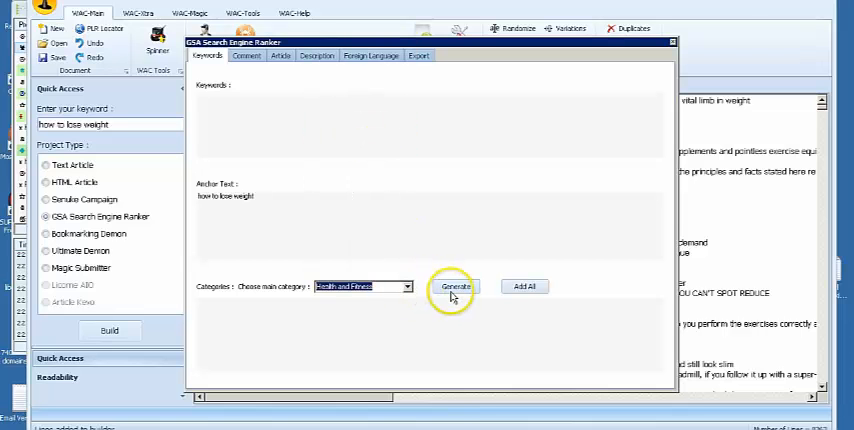
left_click(455, 287)
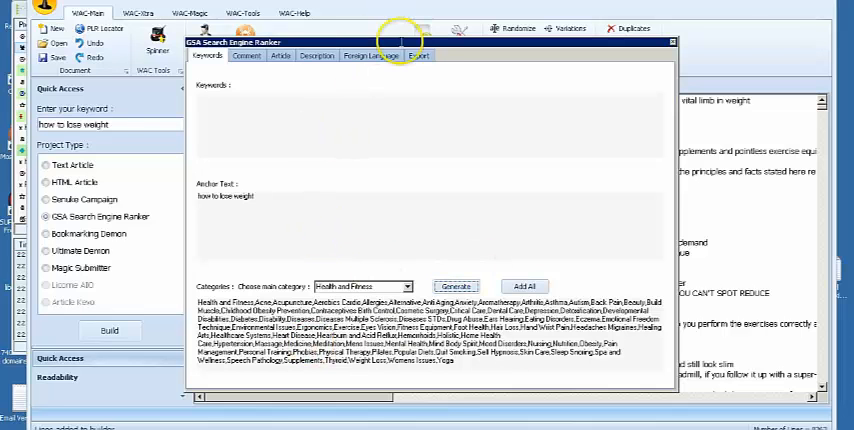
left_click(418, 55)
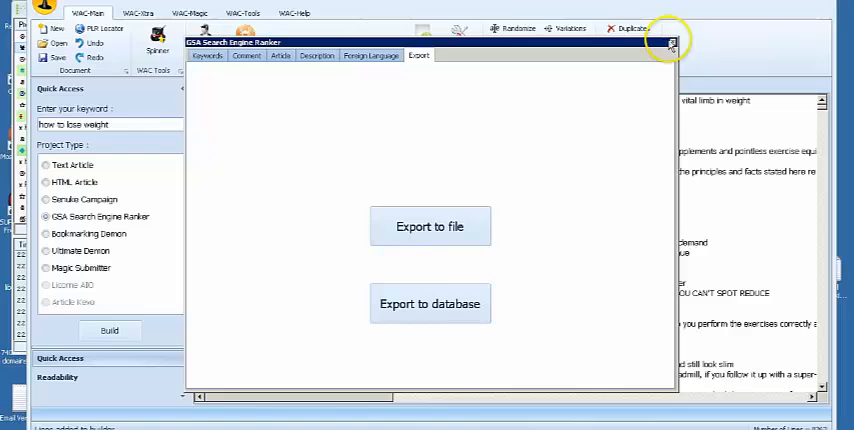
Step: Open the Austria J9 Web Design project's Data tab and bring up the Enter WAC ID prompt
left_click(672, 42)
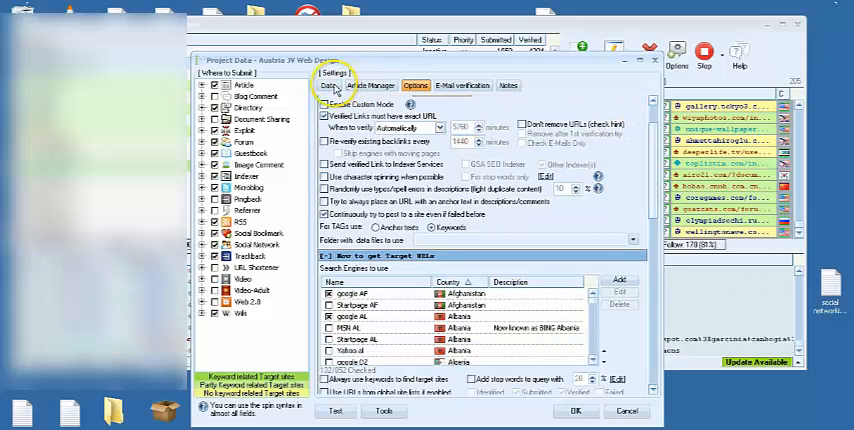
left_click(331, 85)
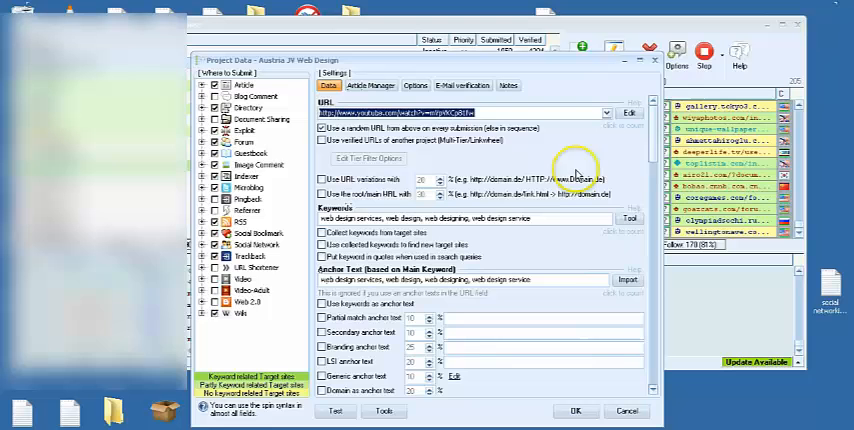
scroll("down", 3)
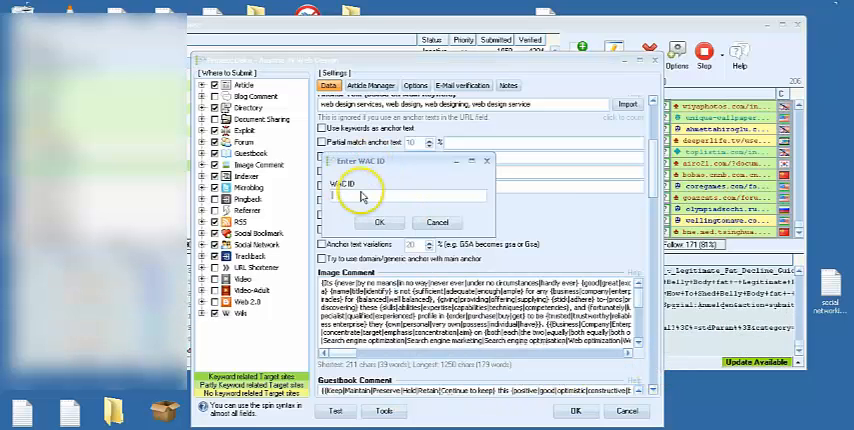
right_click(370, 197)
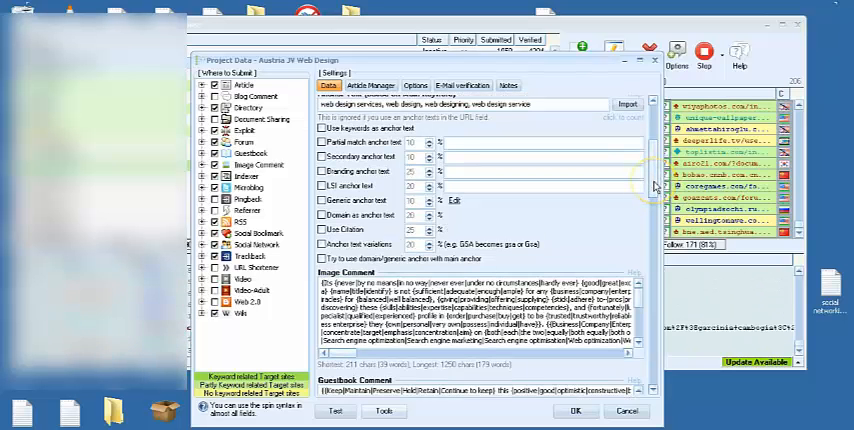
scroll("down", 3)
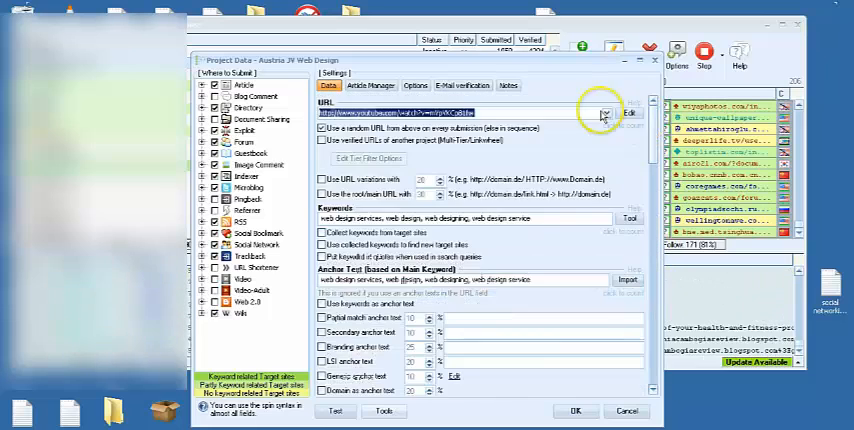
Step: Switch back to WAC and build a spun Text Article into the WAC Output window
left_click(370, 85)
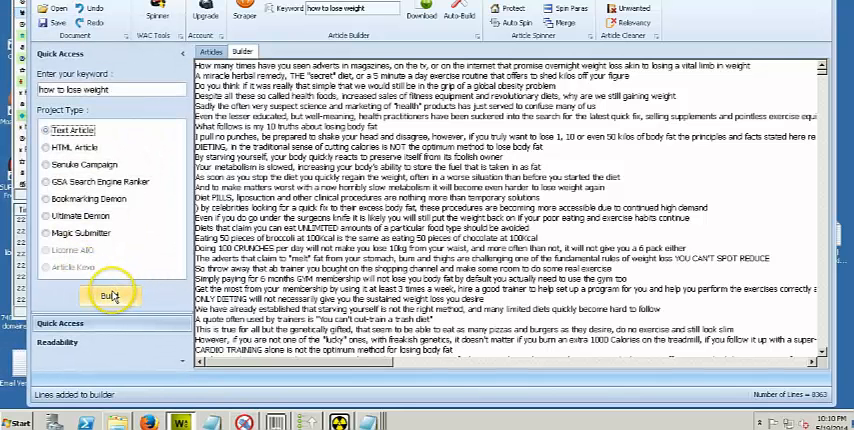
left_click(108, 295)
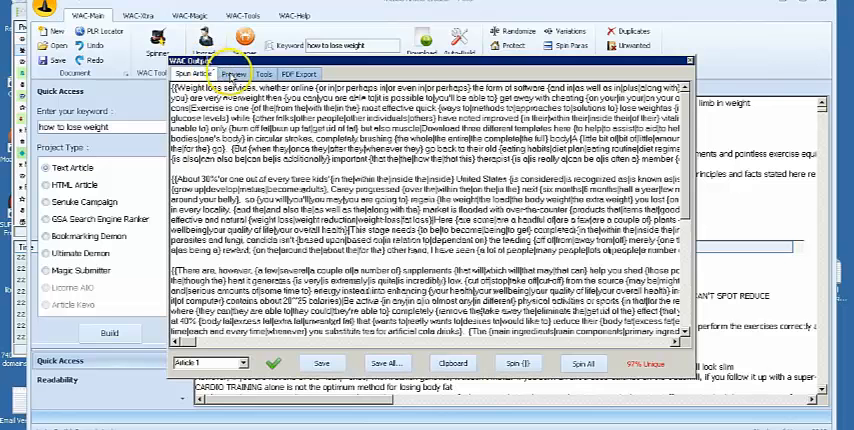
Step: Preview the spun article, set the output number to 45, and export unique articles
left_click(263, 73)
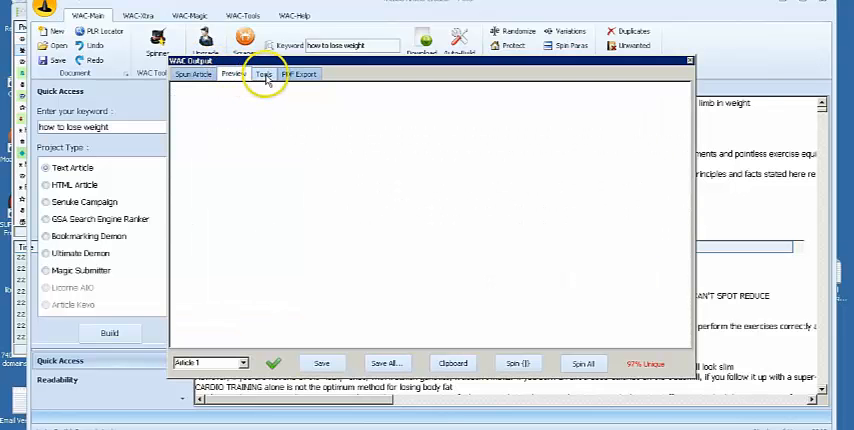
left_click(263, 74)
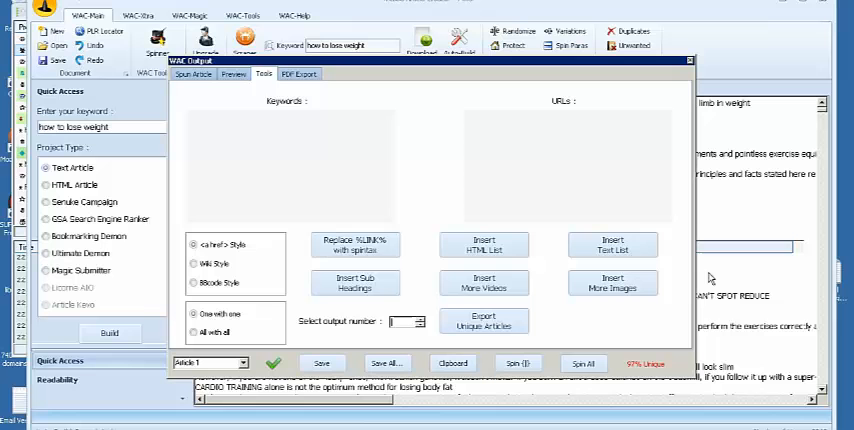
left_click(405, 321)
type("45")
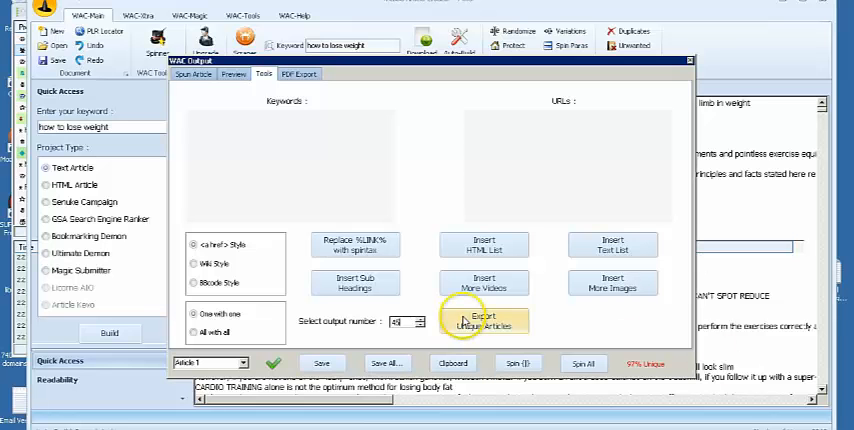
left_click(484, 322)
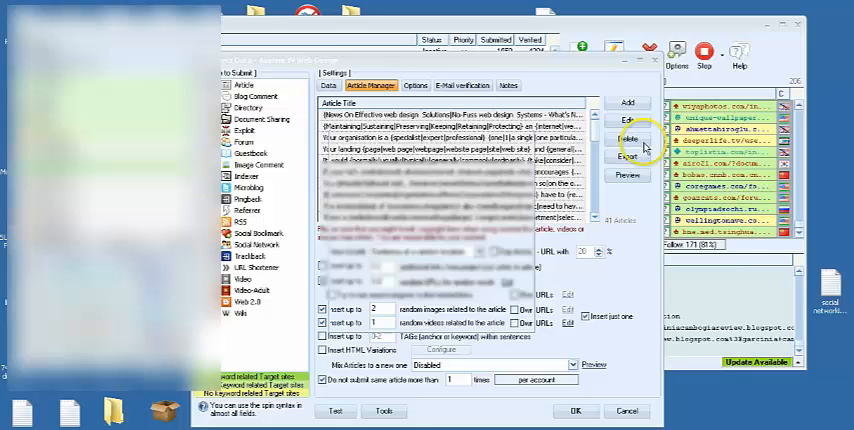
Step: Check the project's 41-article Article Manager list, then view its Options tab
left_click(627, 138)
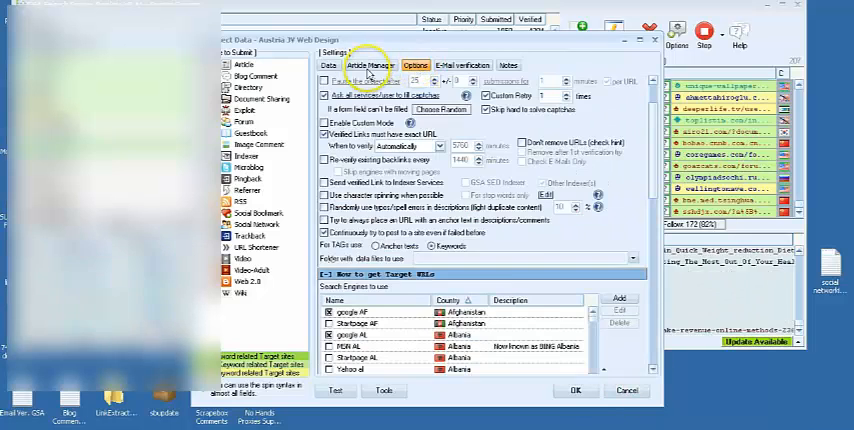
Step: View the project's e-mail verification settings, then return to its 41-article Article Manager list
left_click(415, 66)
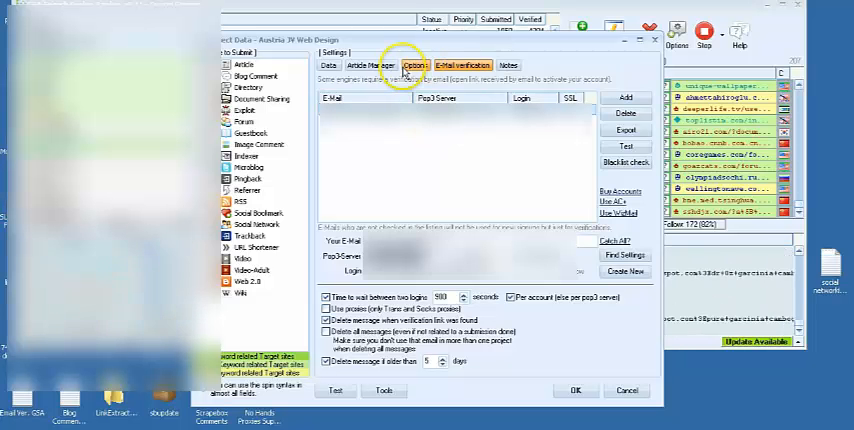
left_click(371, 65)
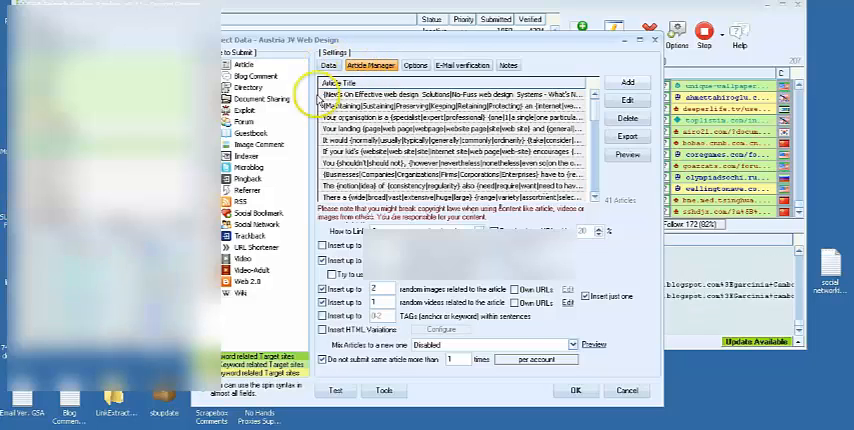